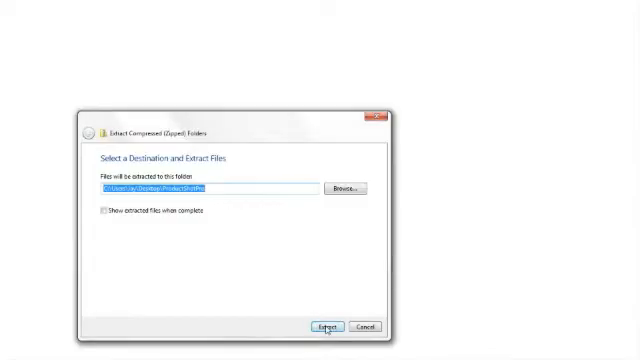
Extract the zipped ProductShotPro files to the Desktop\ProductShotPro folder.
{"action": "left_click", "coordinate": [325, 327]}
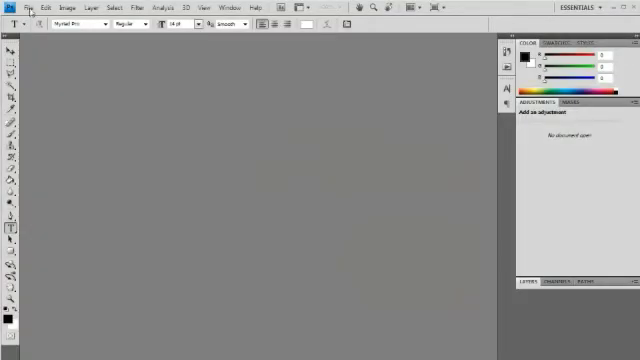
Open Report(CombBound).psd from the Large folder.
{"action": "left_click", "coordinate": [12, 8]}
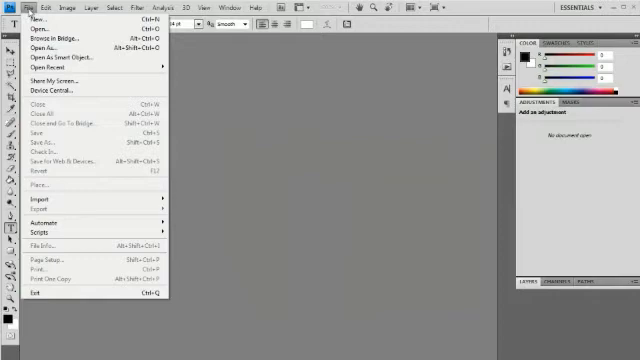
{"action": "mouse_move", "coordinate": [40, 29]}
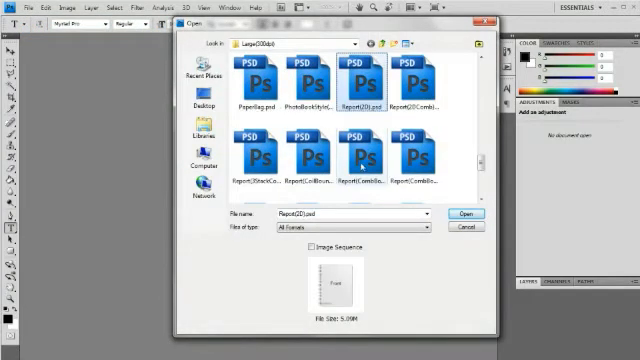
{"action": "left_click", "coordinate": [461, 228]}
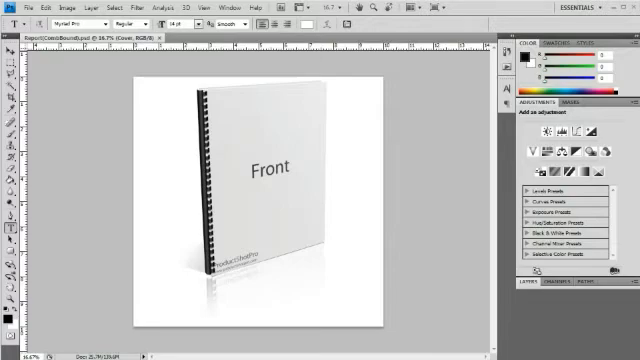
Show the Layers panel and open the Cover smart object, confirming the save reminder.
{"action": "left_click", "coordinate": [214, 9]}
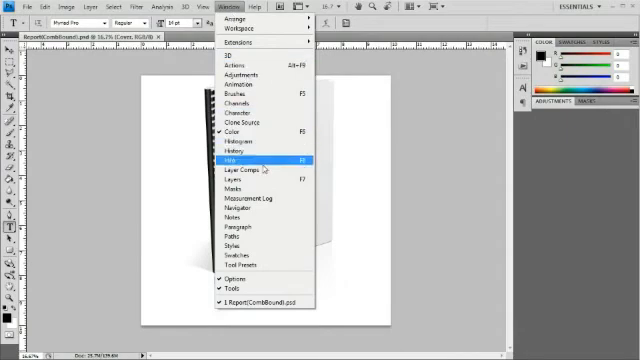
{"action": "left_click", "coordinate": [236, 178]}
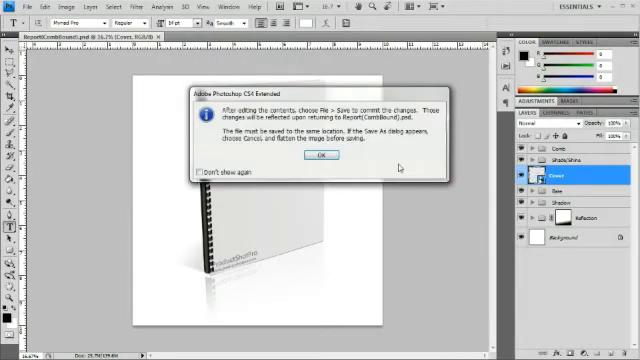
{"action": "left_click", "coordinate": [325, 160]}
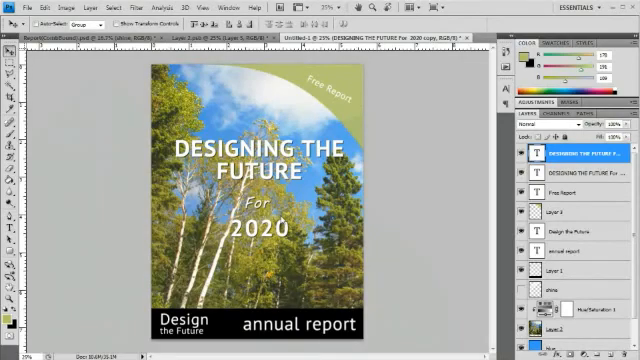
Select all of the 'Designing the Future 2020' design and paste it into Layer 2.psb.
{"action": "left_click", "coordinate": [119, 7]}
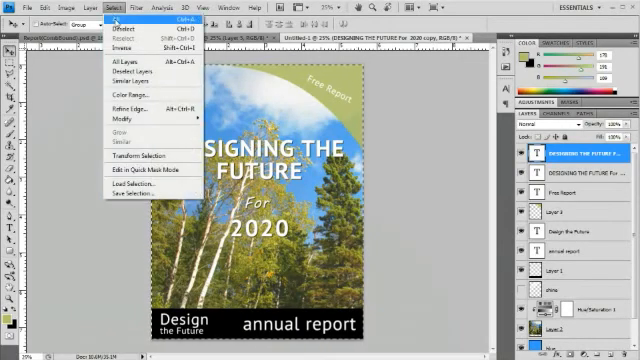
{"action": "left_click", "coordinate": [33, 8]}
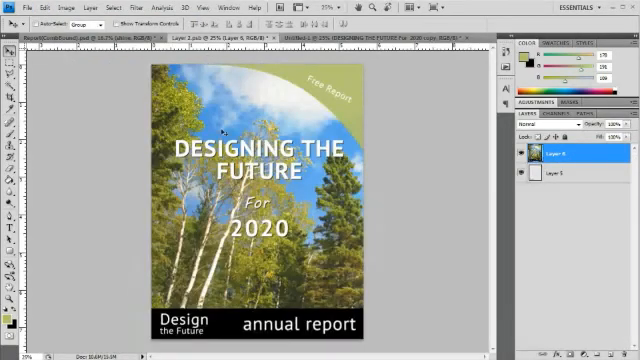
{"action": "left_click", "coordinate": [14, 7]}
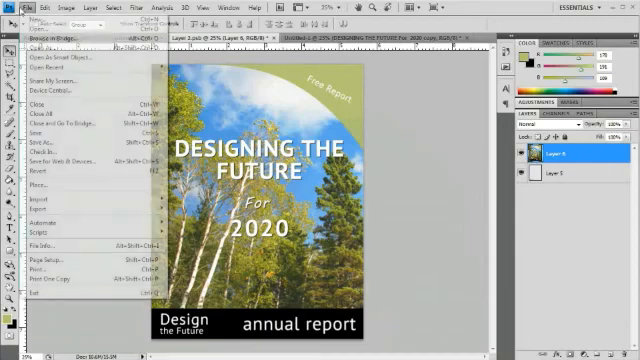